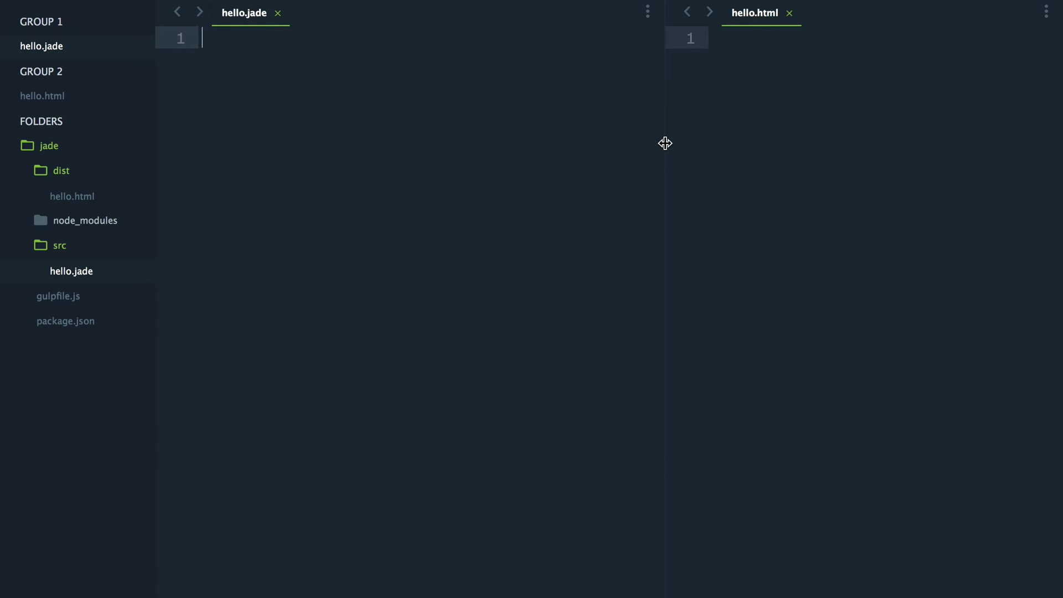
type("- var")
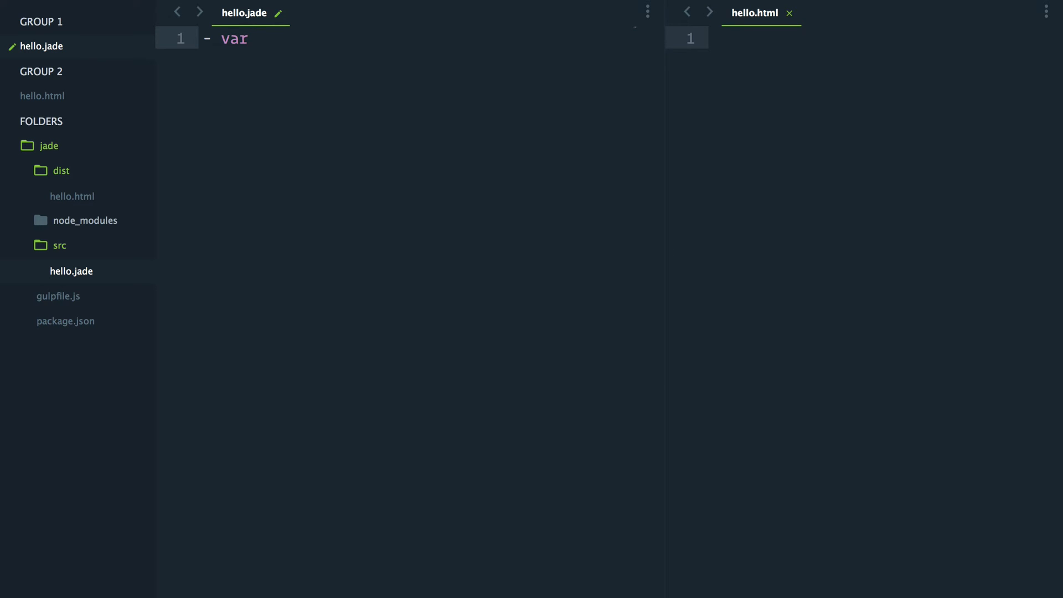
type("name = 'Sim'")
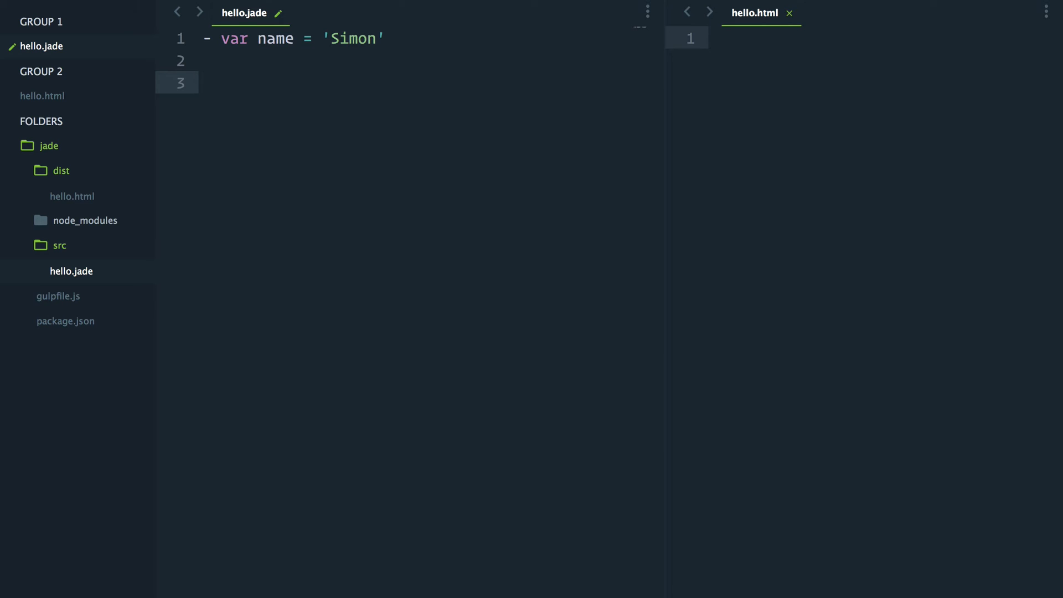
type("h2")
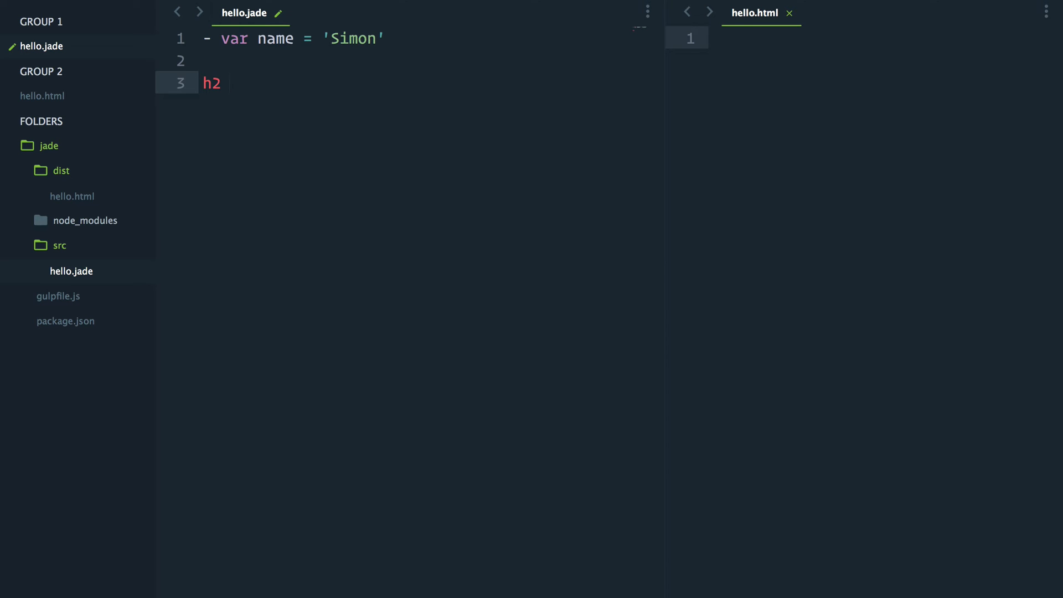
type("#{}")
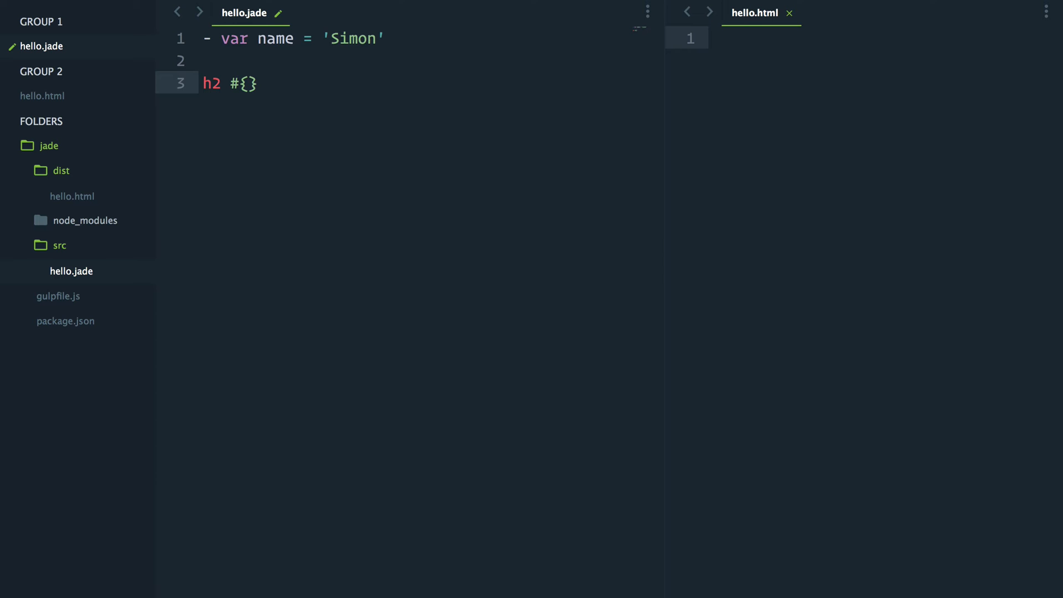
type("name")
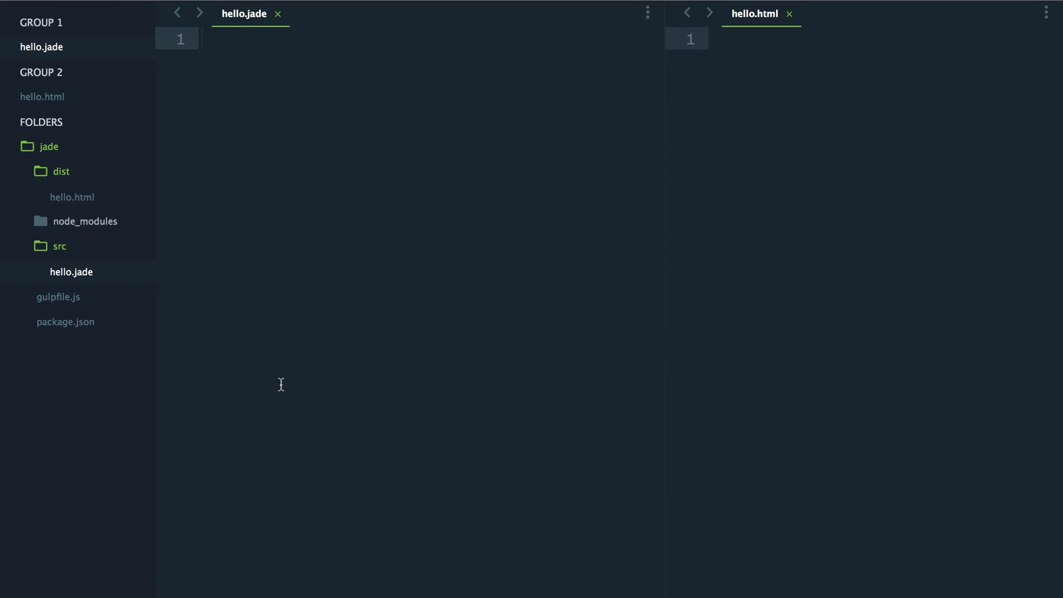
type("- var p")
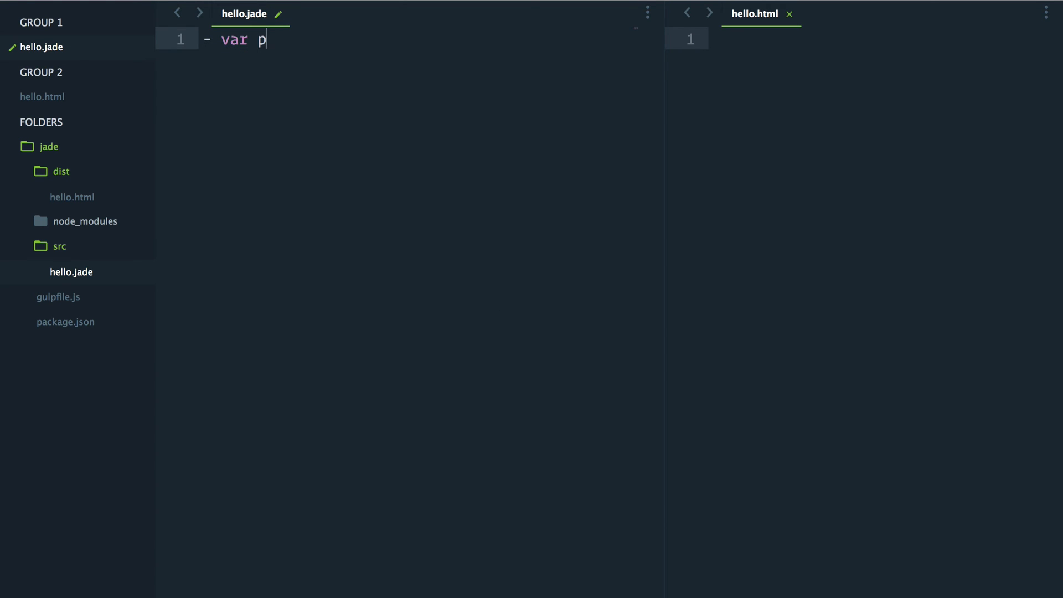
type("ageTitle")
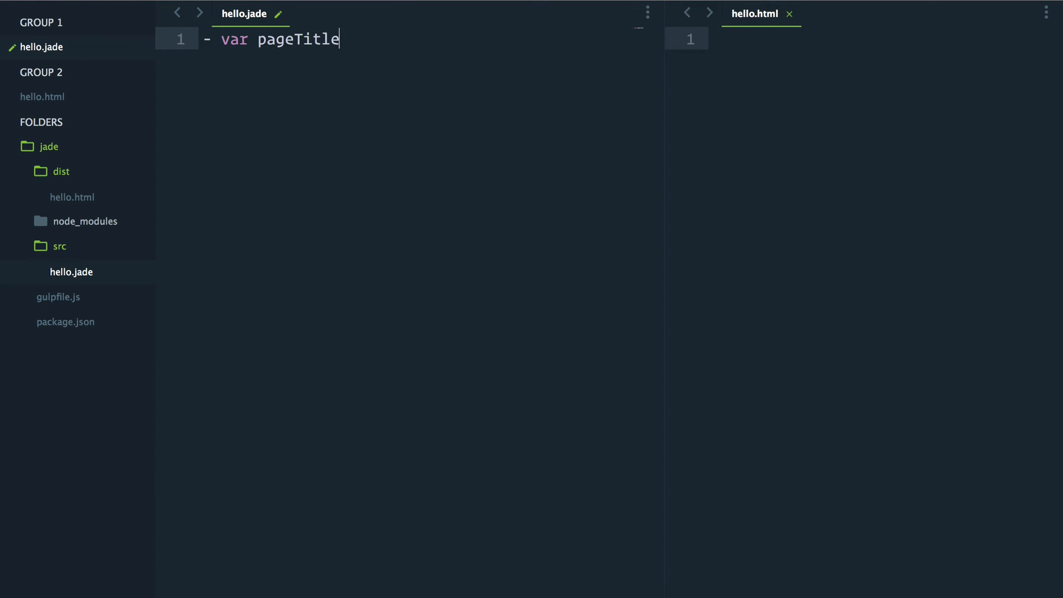
type("= 'H'")
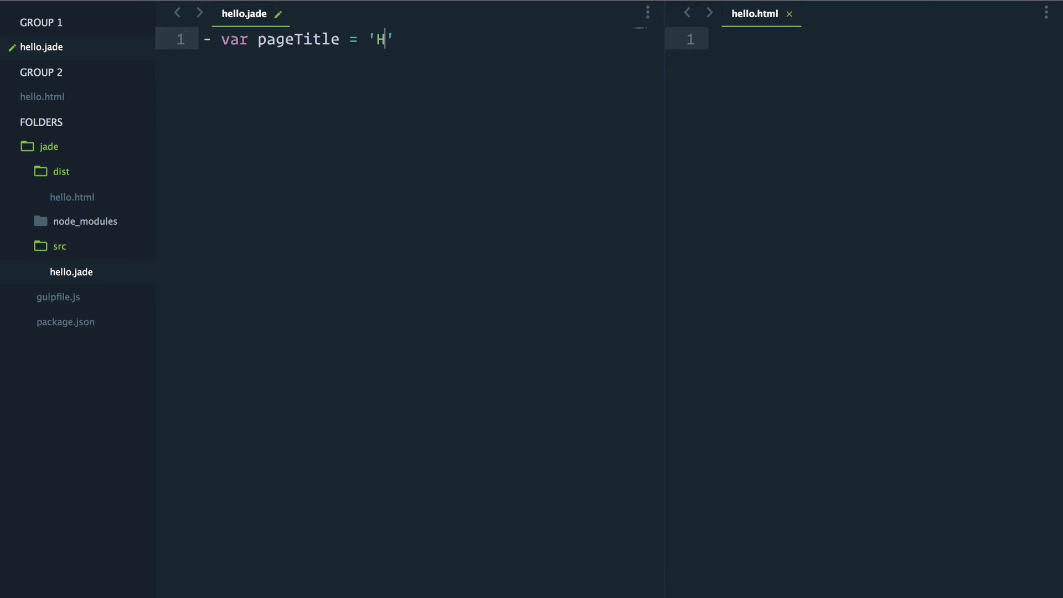
type("omepage'")
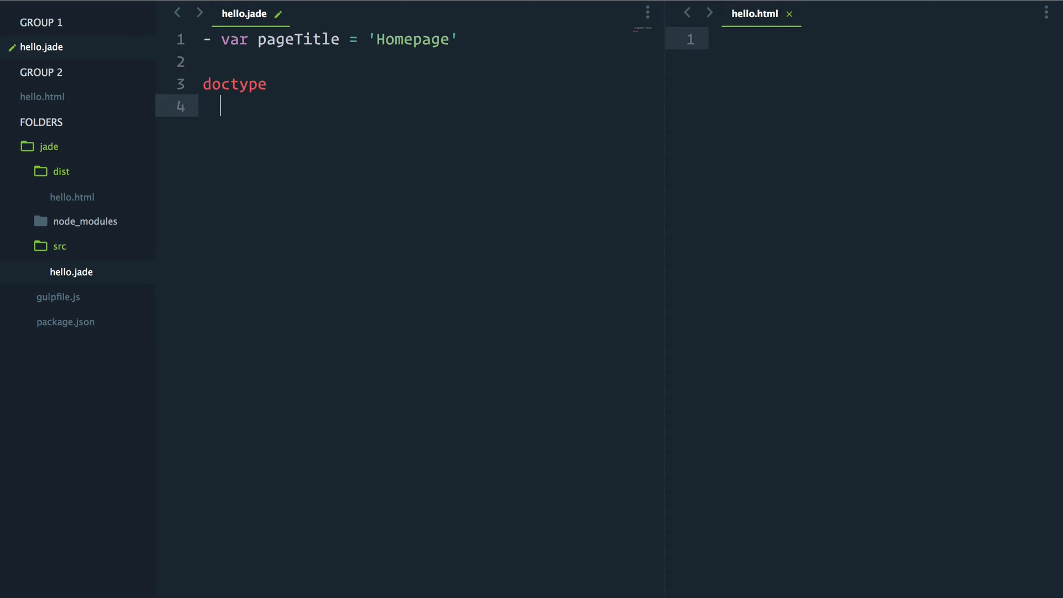
type("html")
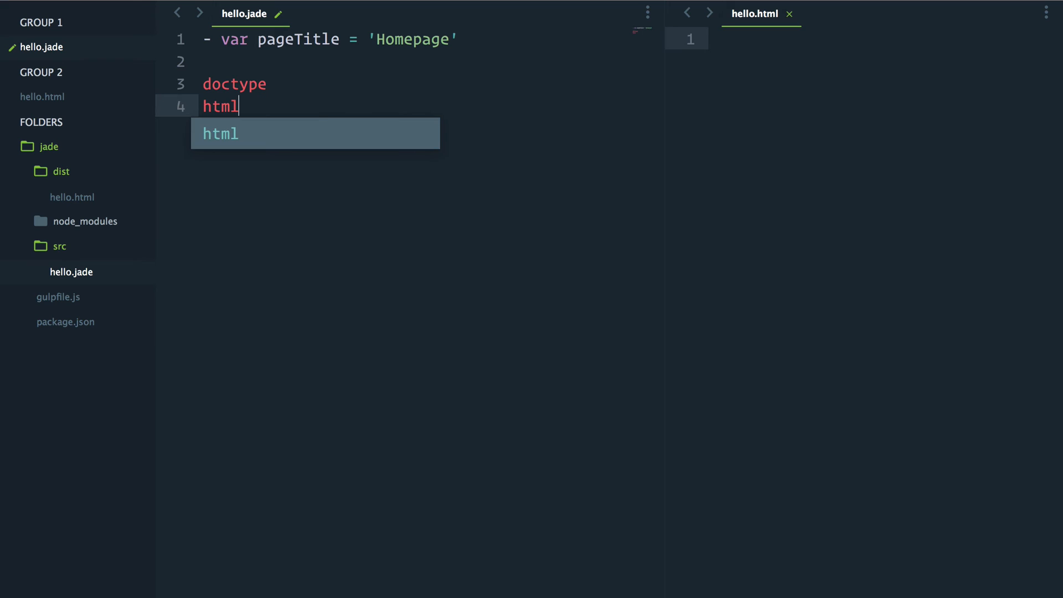
type("(lang=")
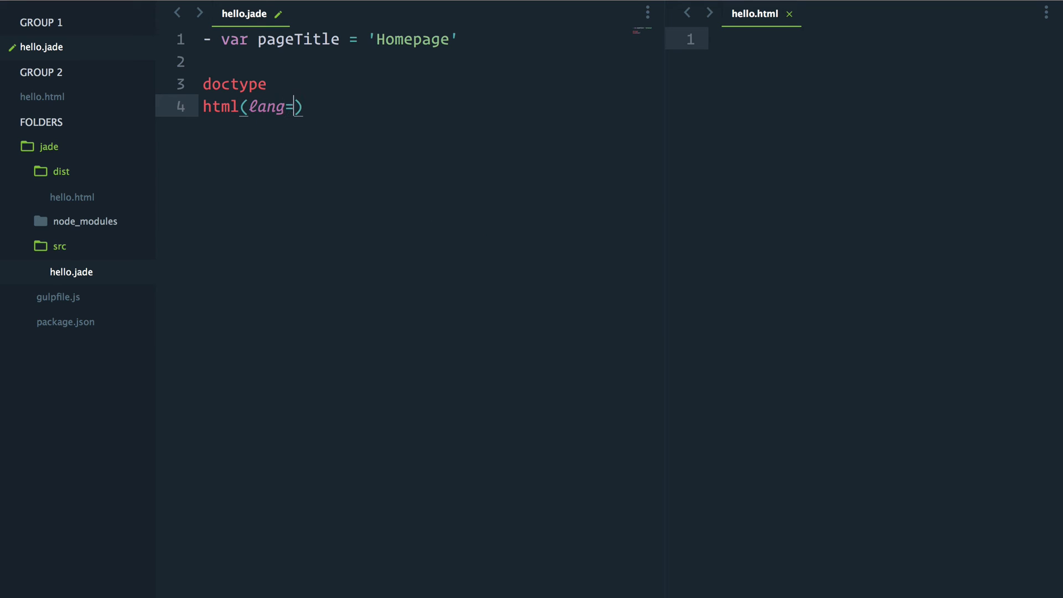
type("\"en\"")
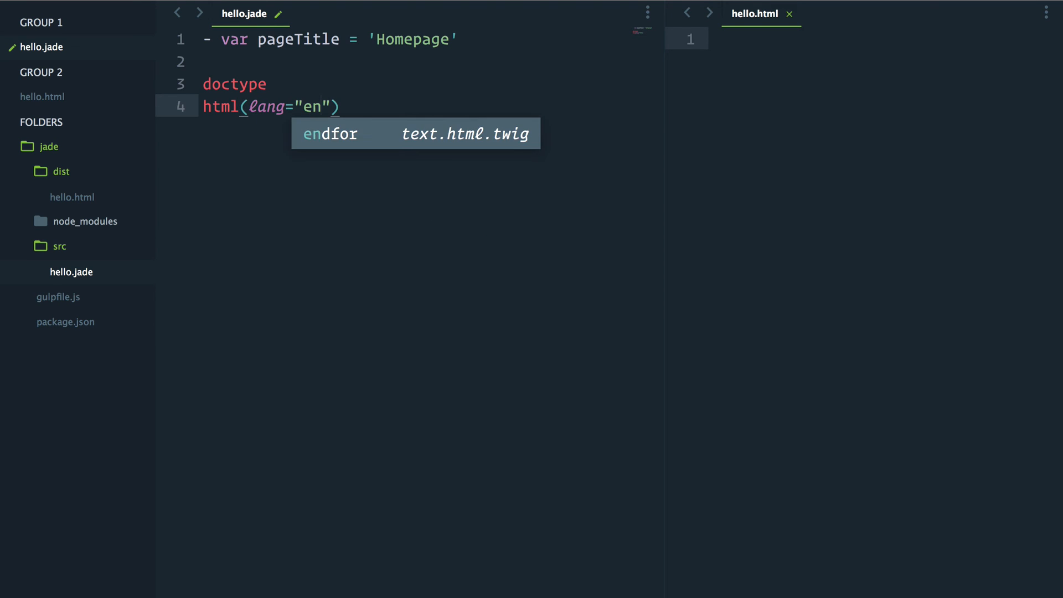
type("hed")
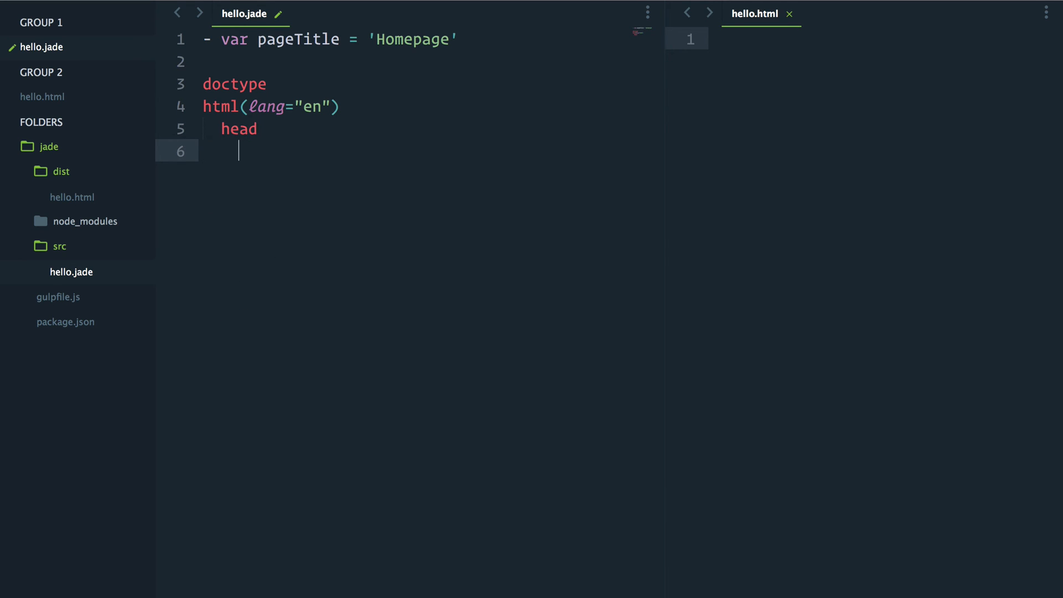
type("title")
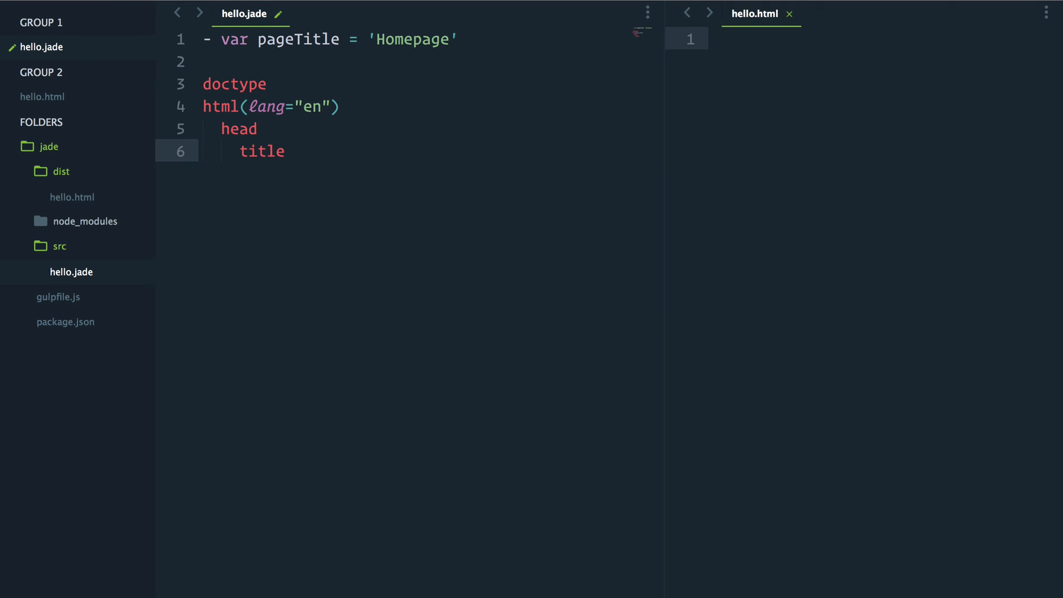
type("#{page}")
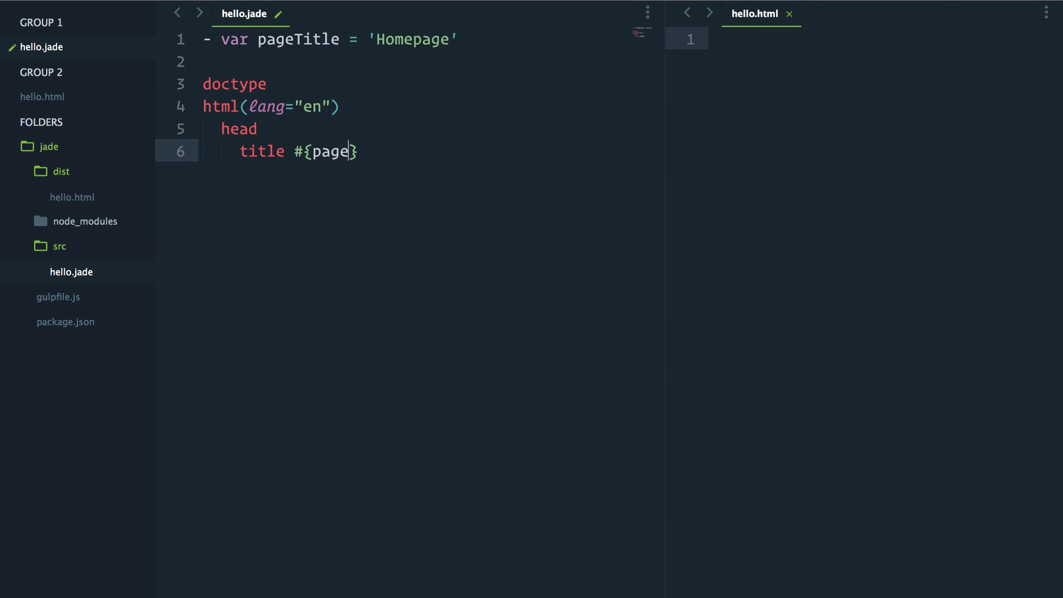
type("Title")
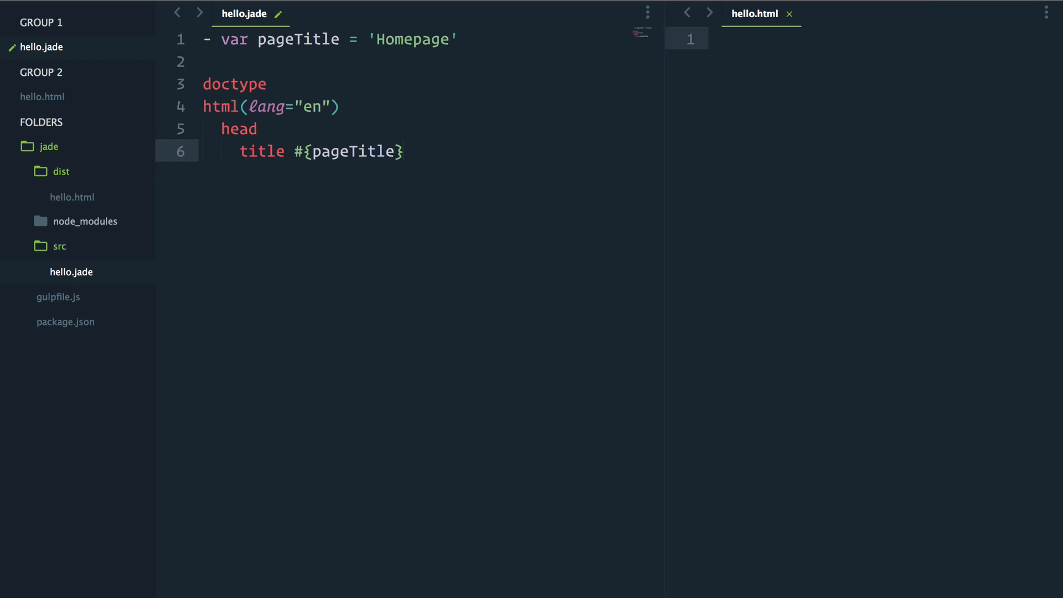
type("bd")
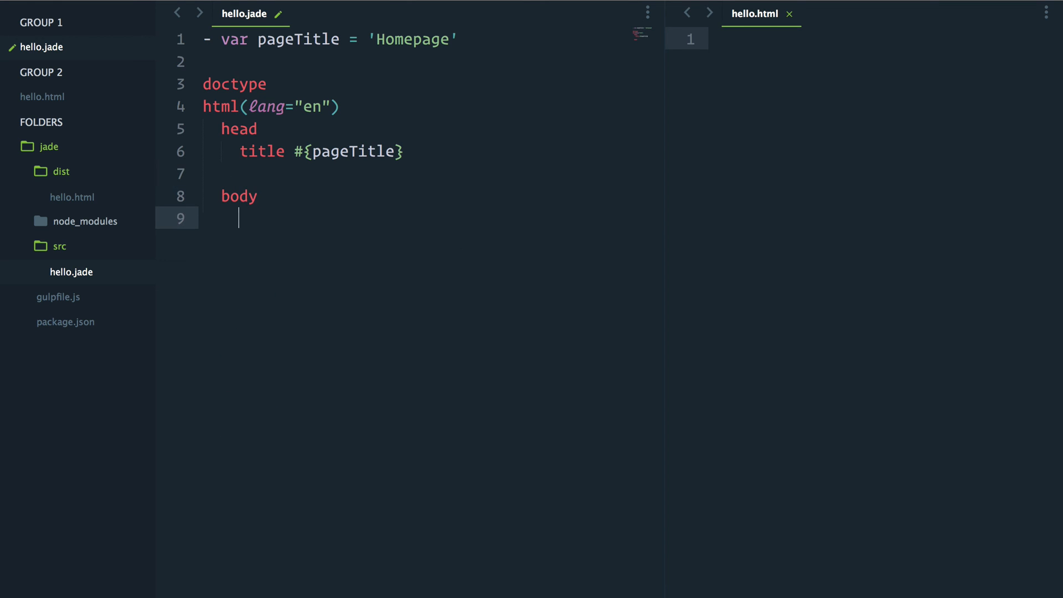
type("h1 Hel")
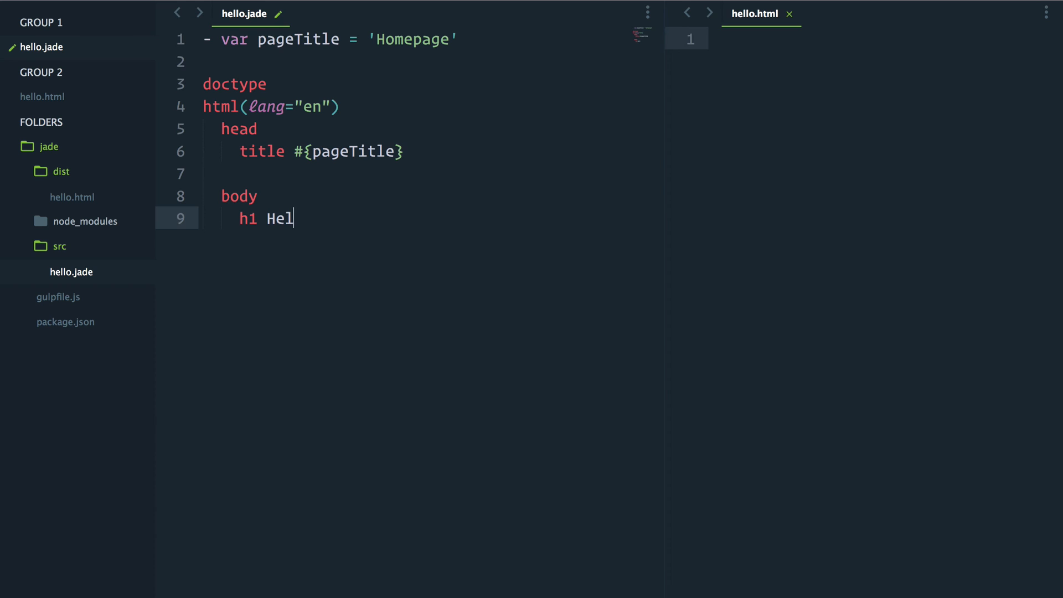
type("lo World")
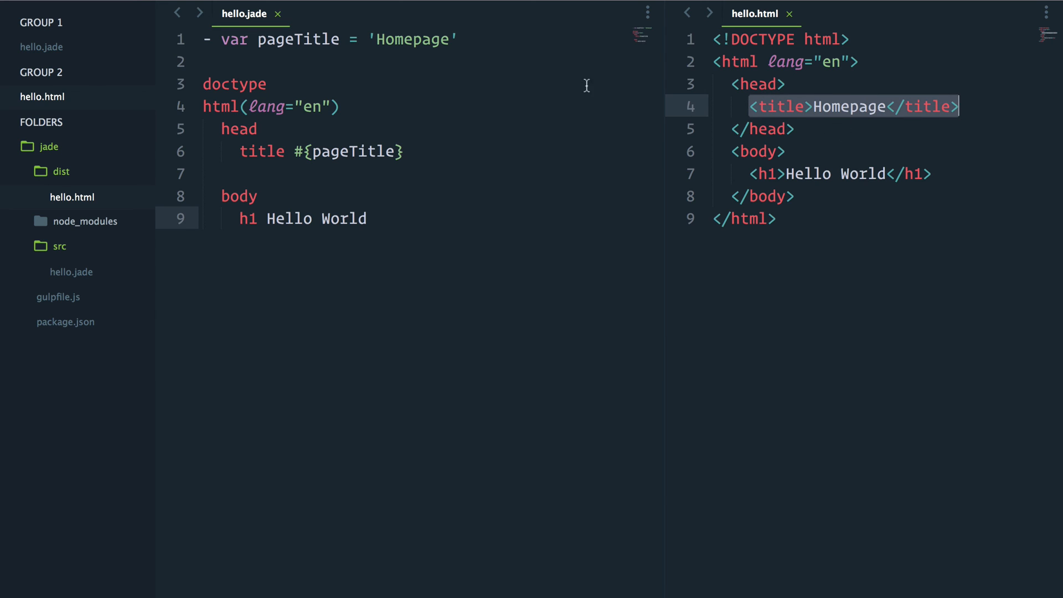
mouse_move(641, 86)
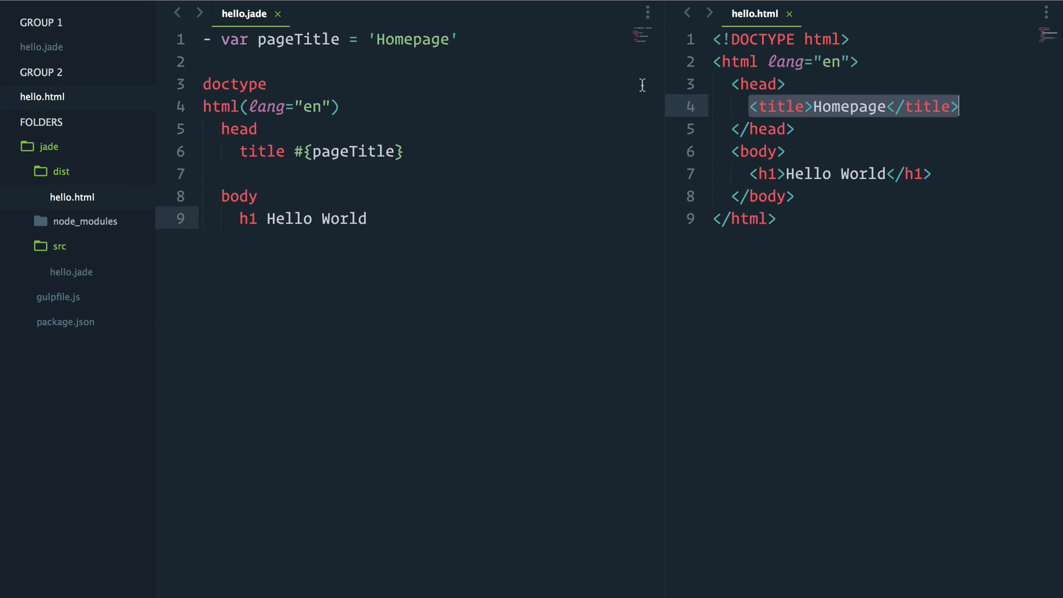
mouse_move(832, 114)
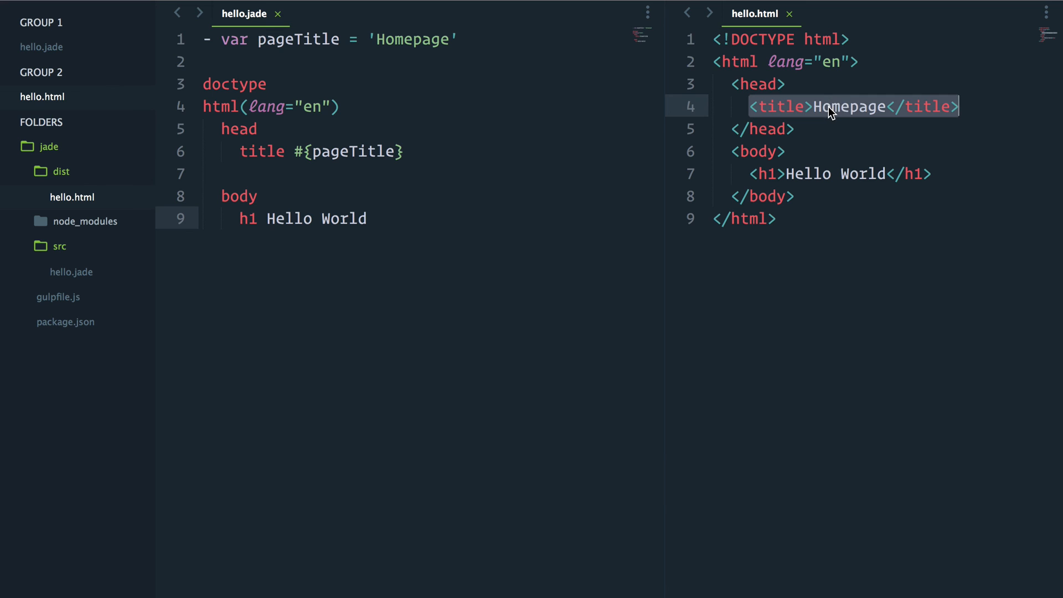